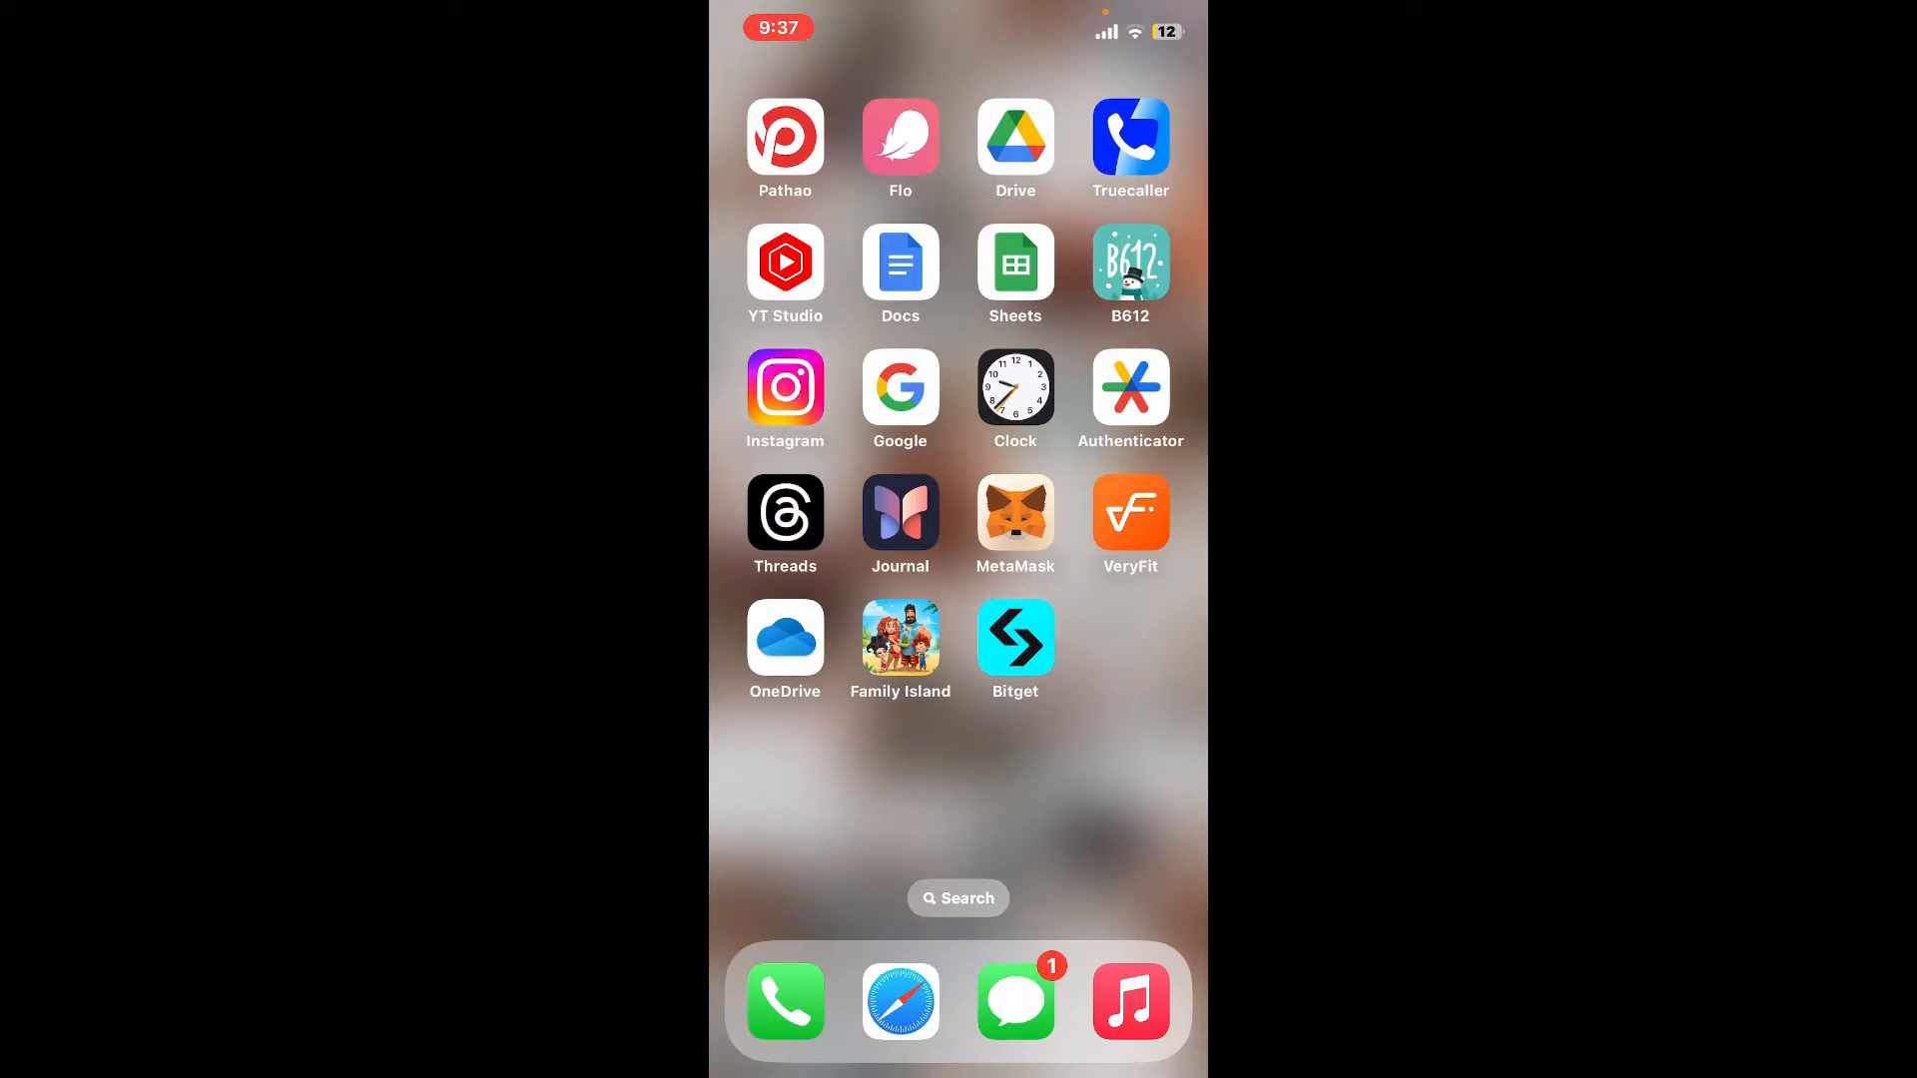
# - Launch Bitget from the iOS Home Screen to its home page with zero BTC balance
pyautogui.click(1014, 636)
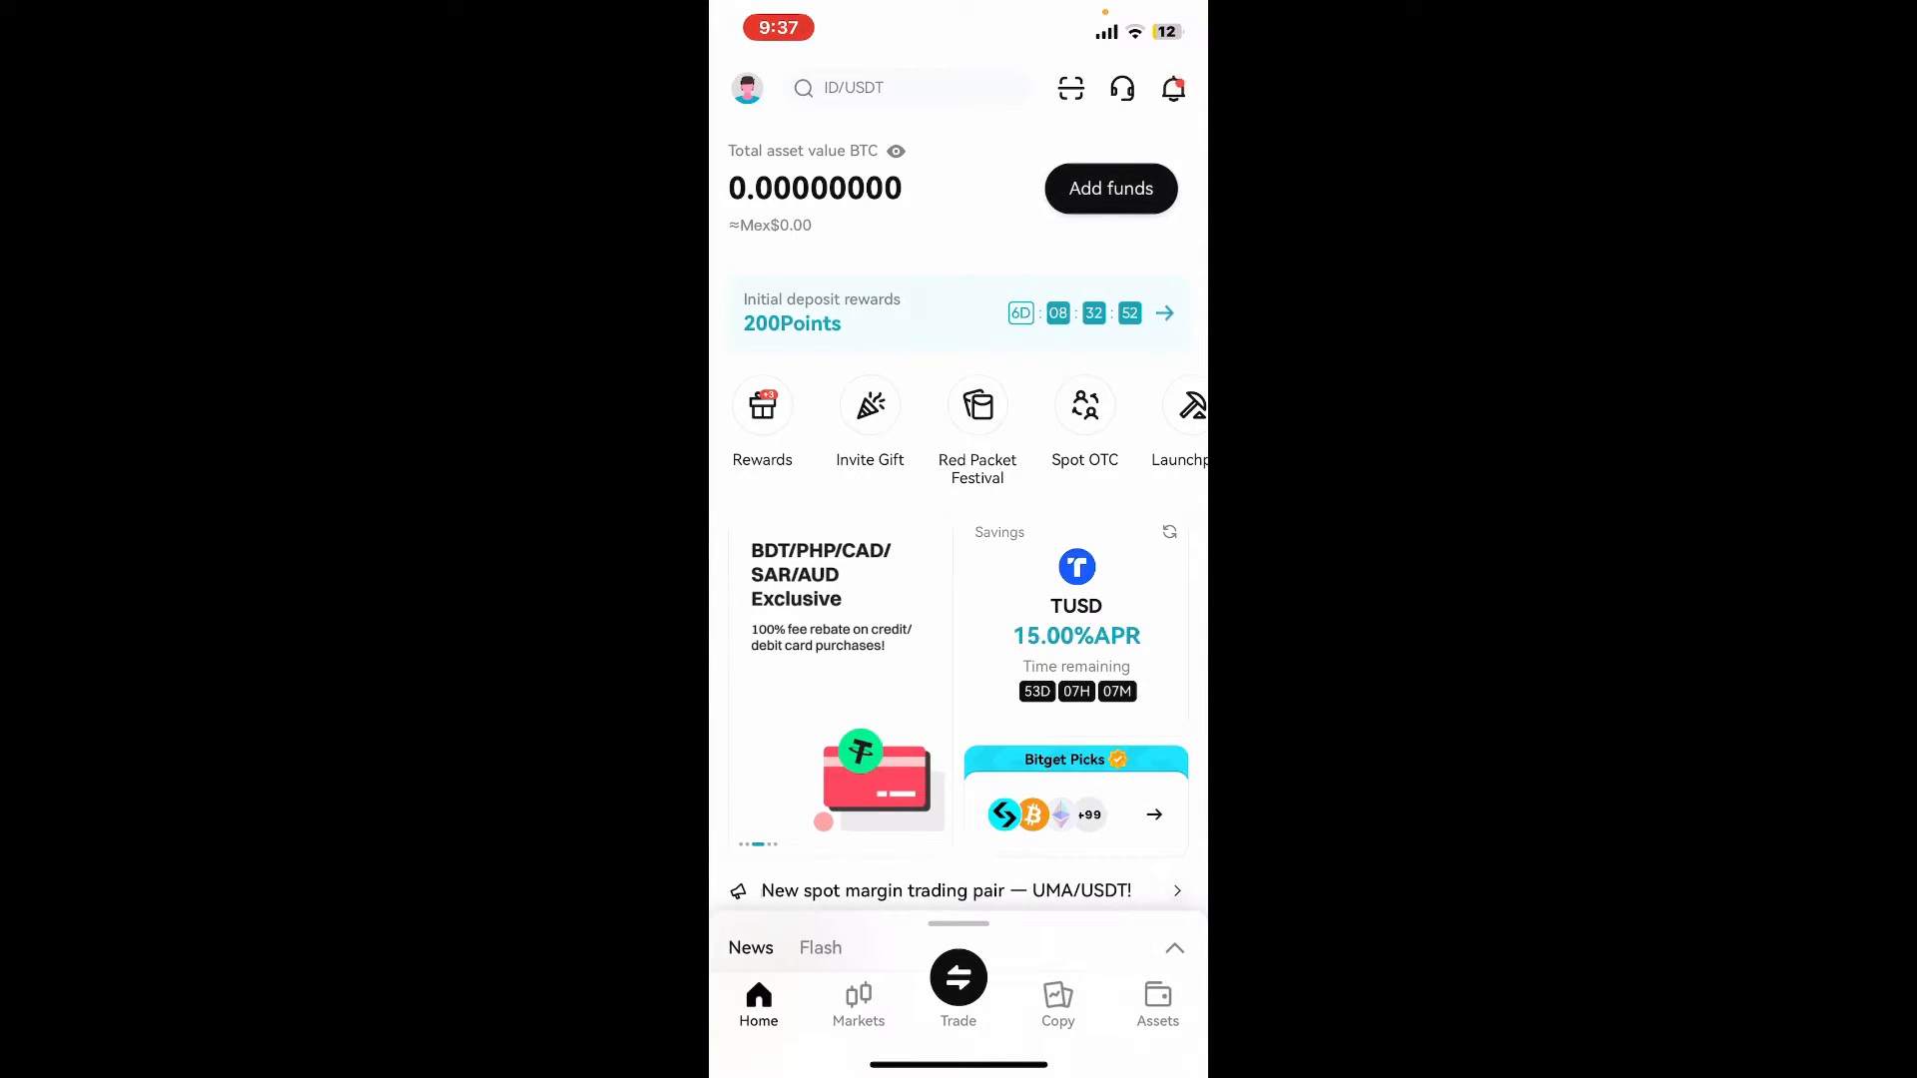
pyautogui.click(1110, 188)
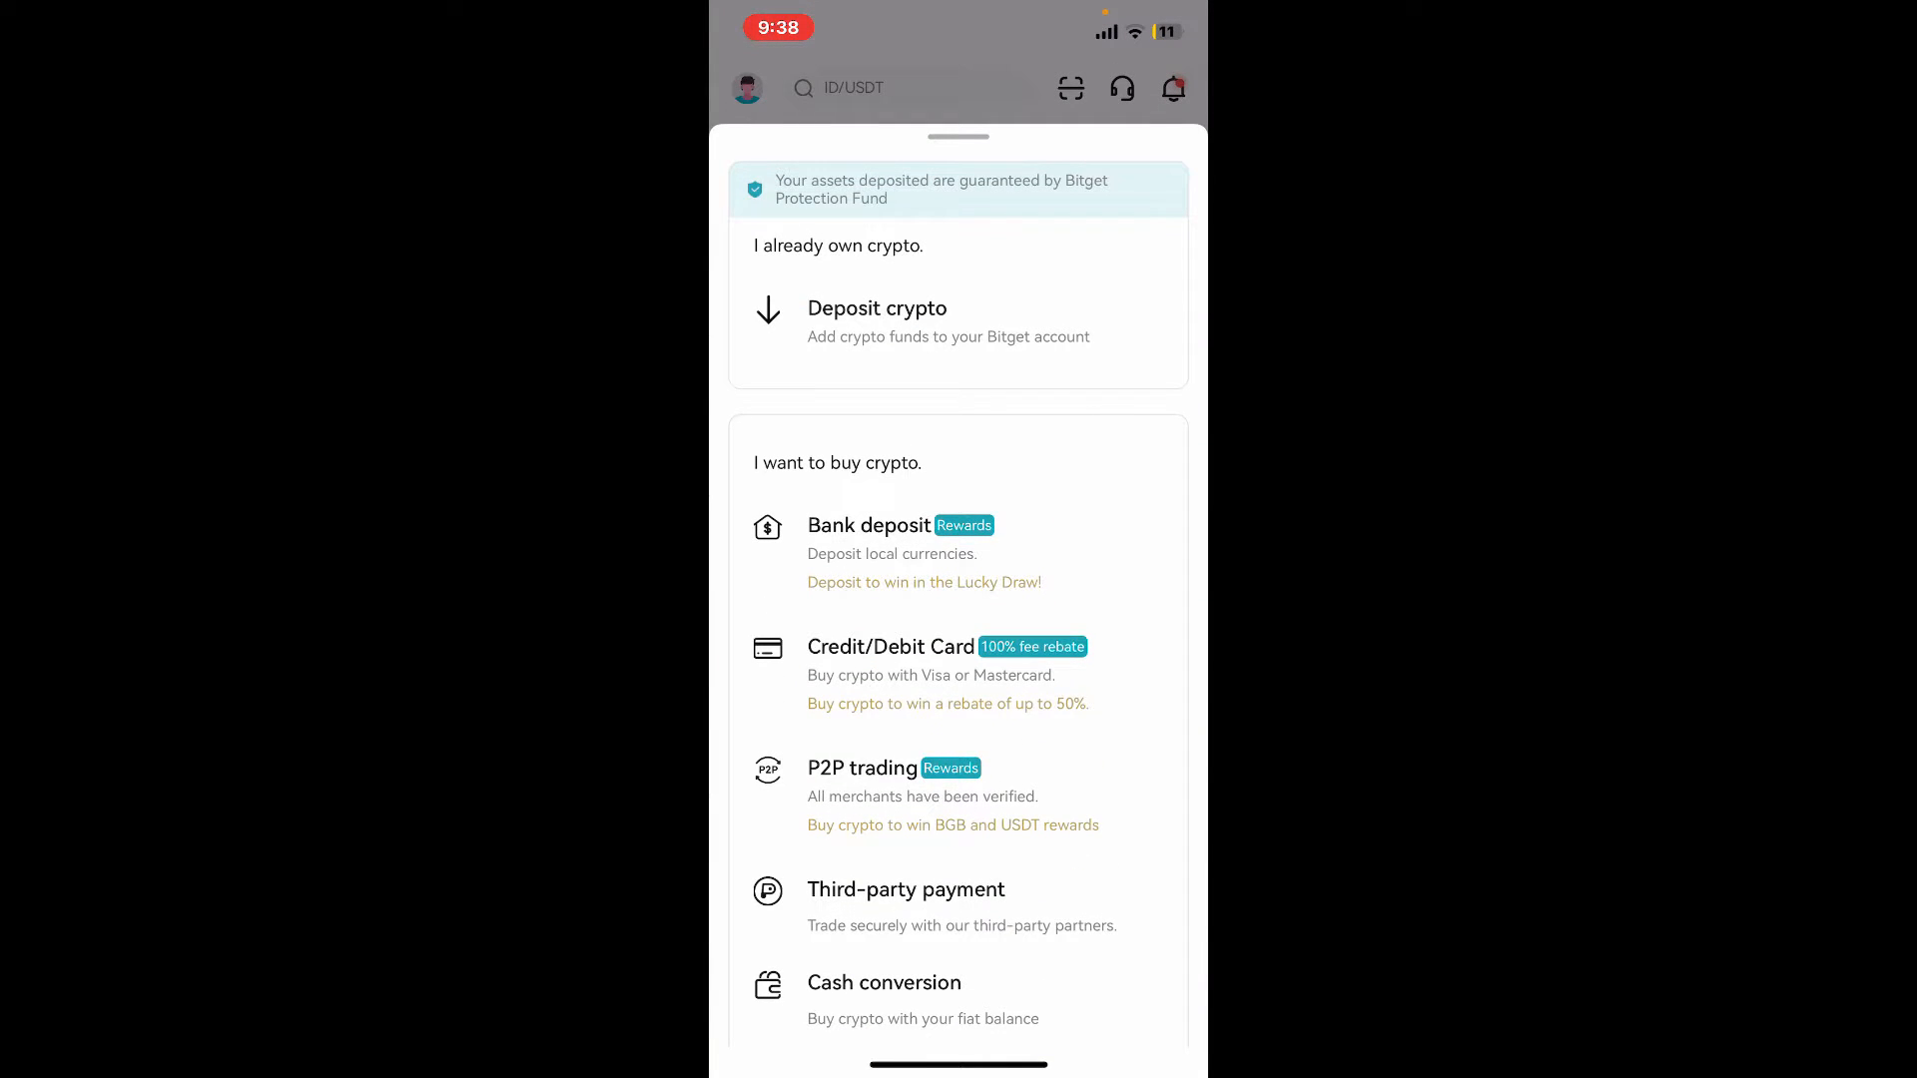
pyautogui.scroll(-3)
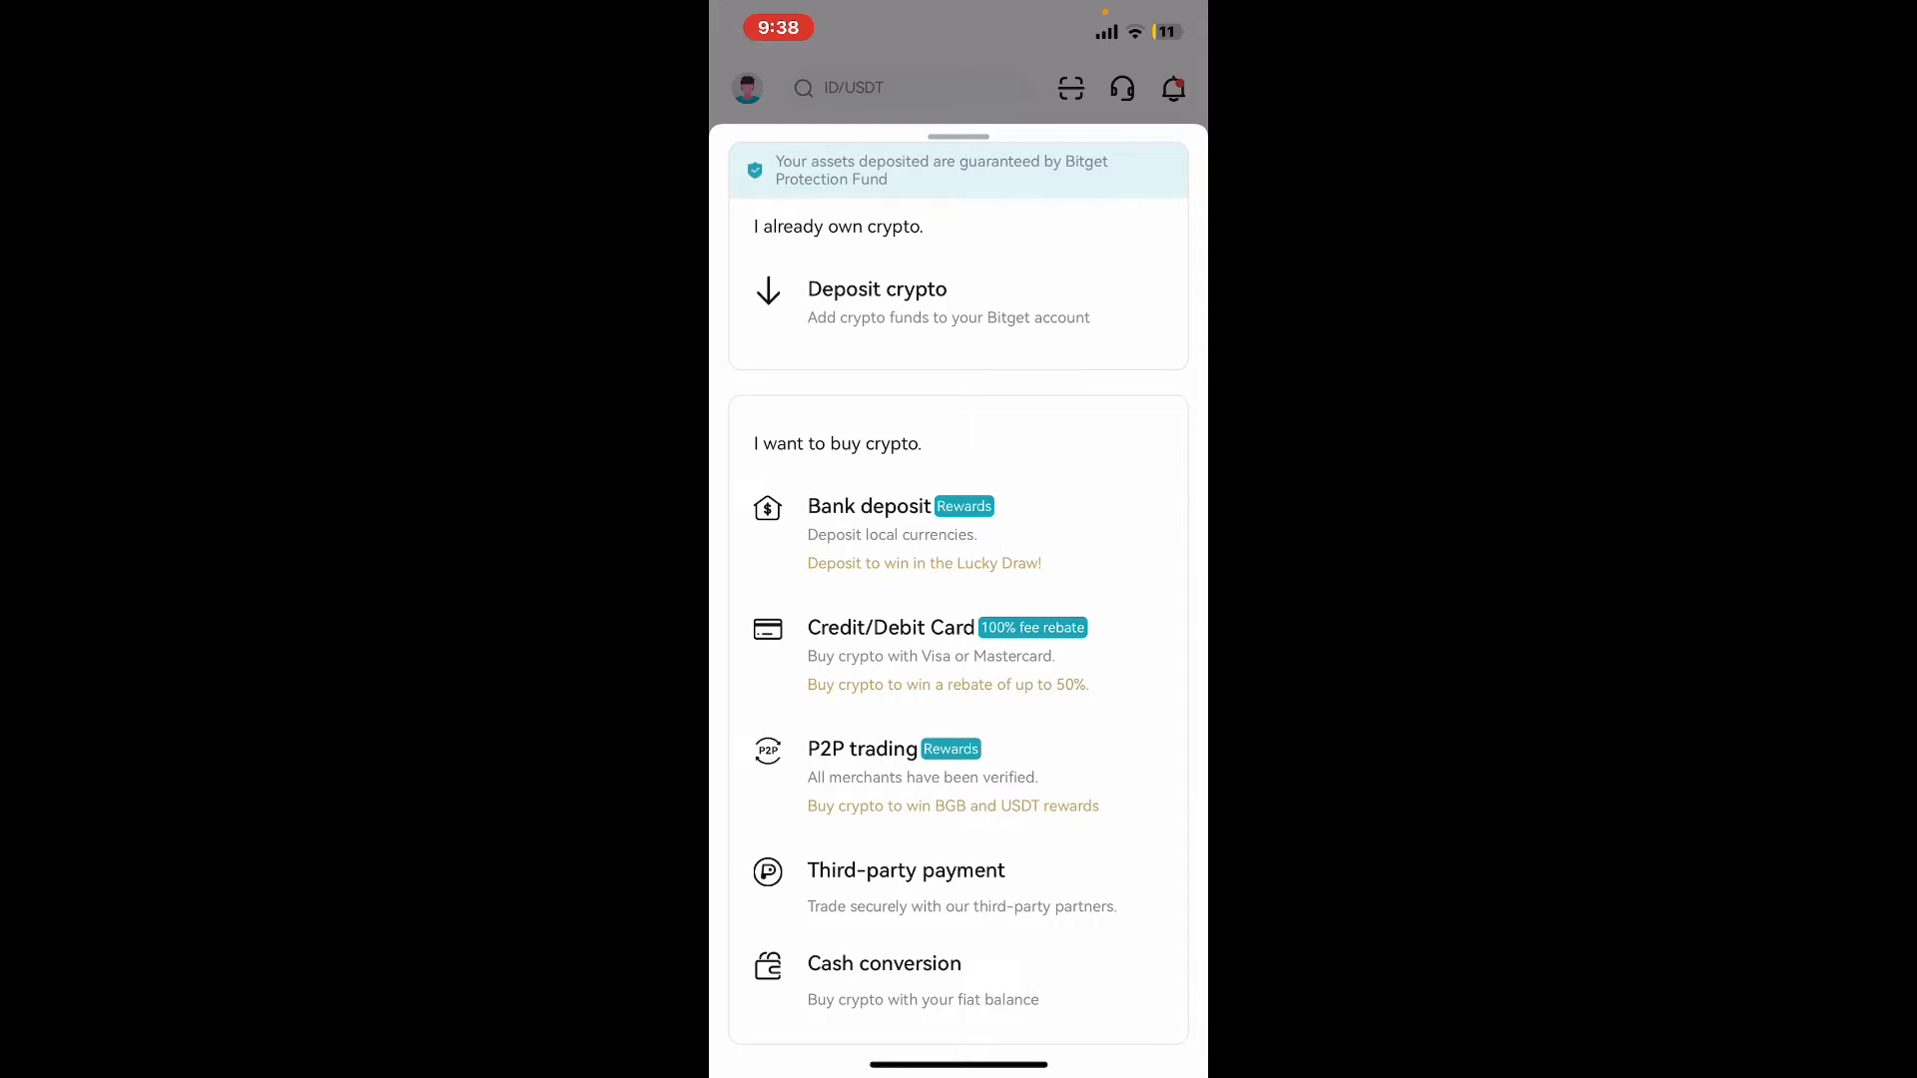
pyautogui.scroll(-3)
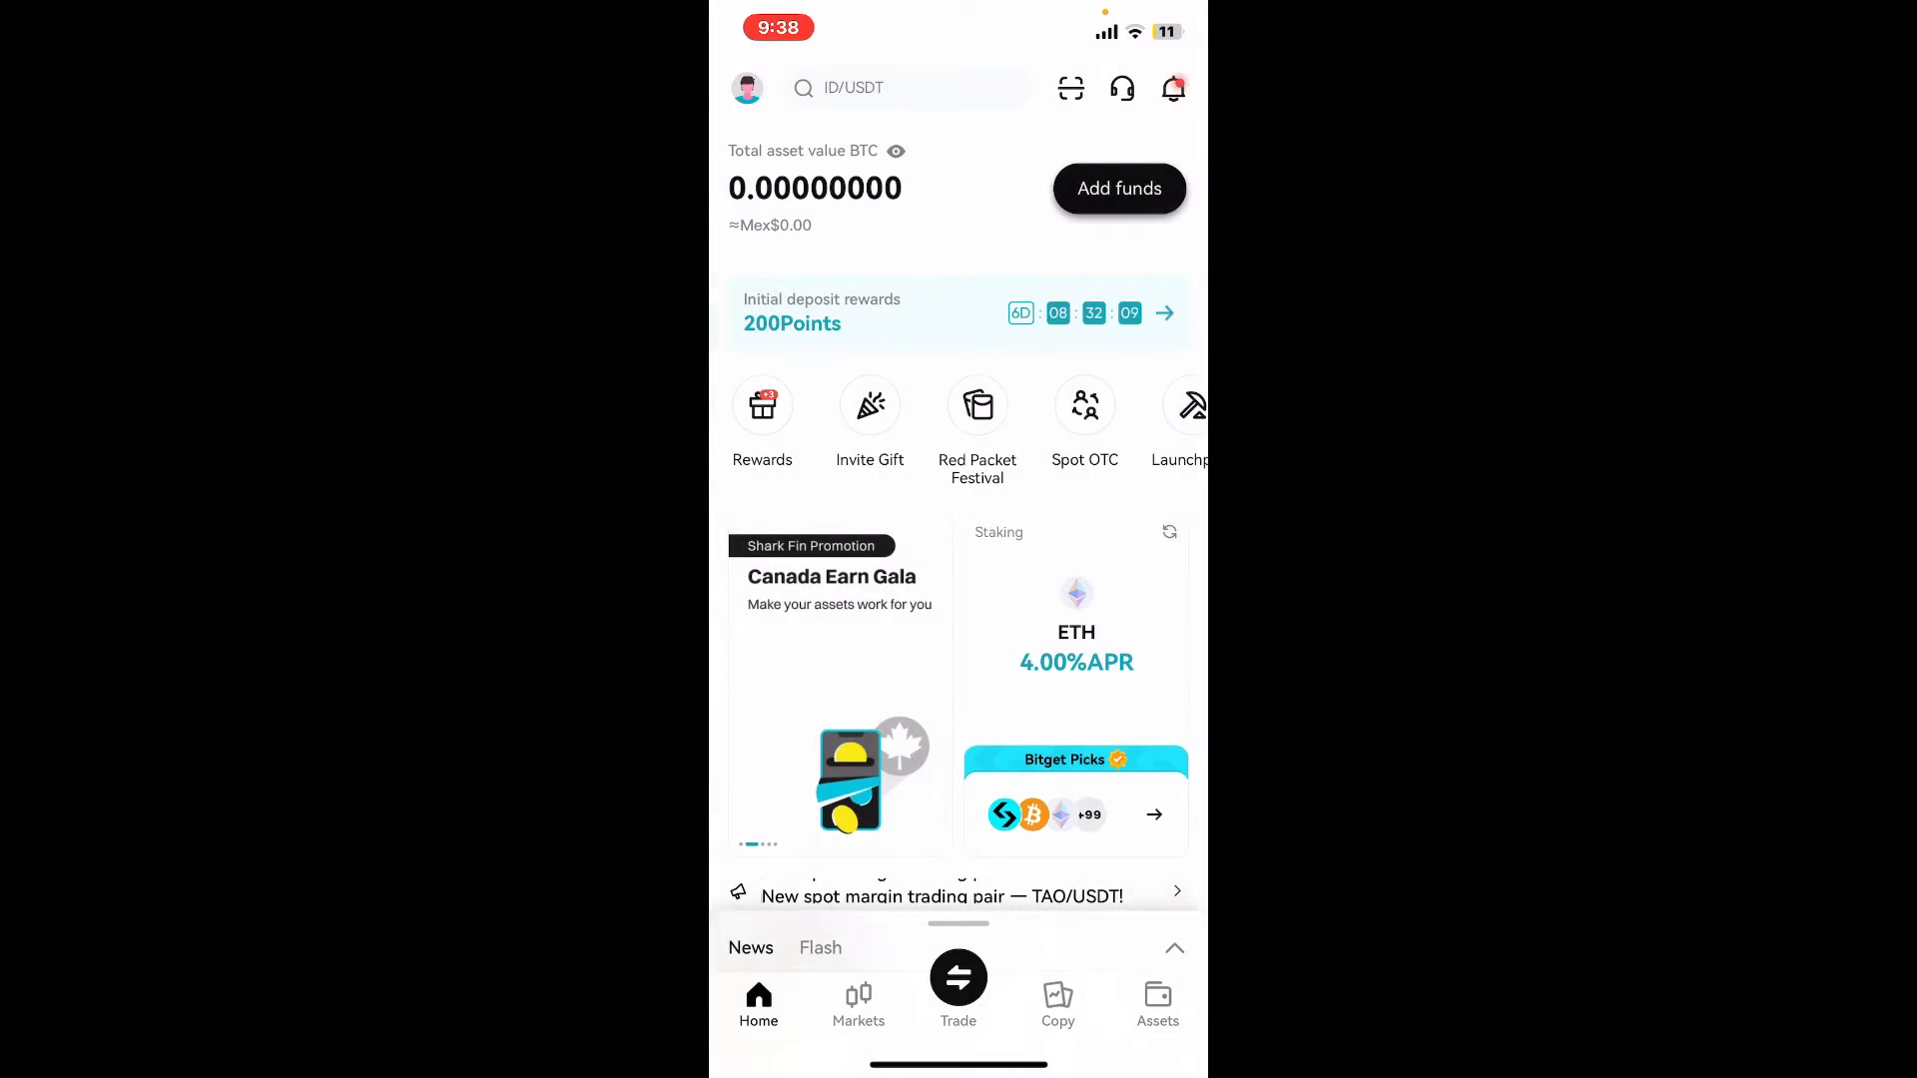
# - Buy 250 USD of BTC by card, keeping USD as fiat, and reach payment method selection
pyautogui.click(1117, 189)
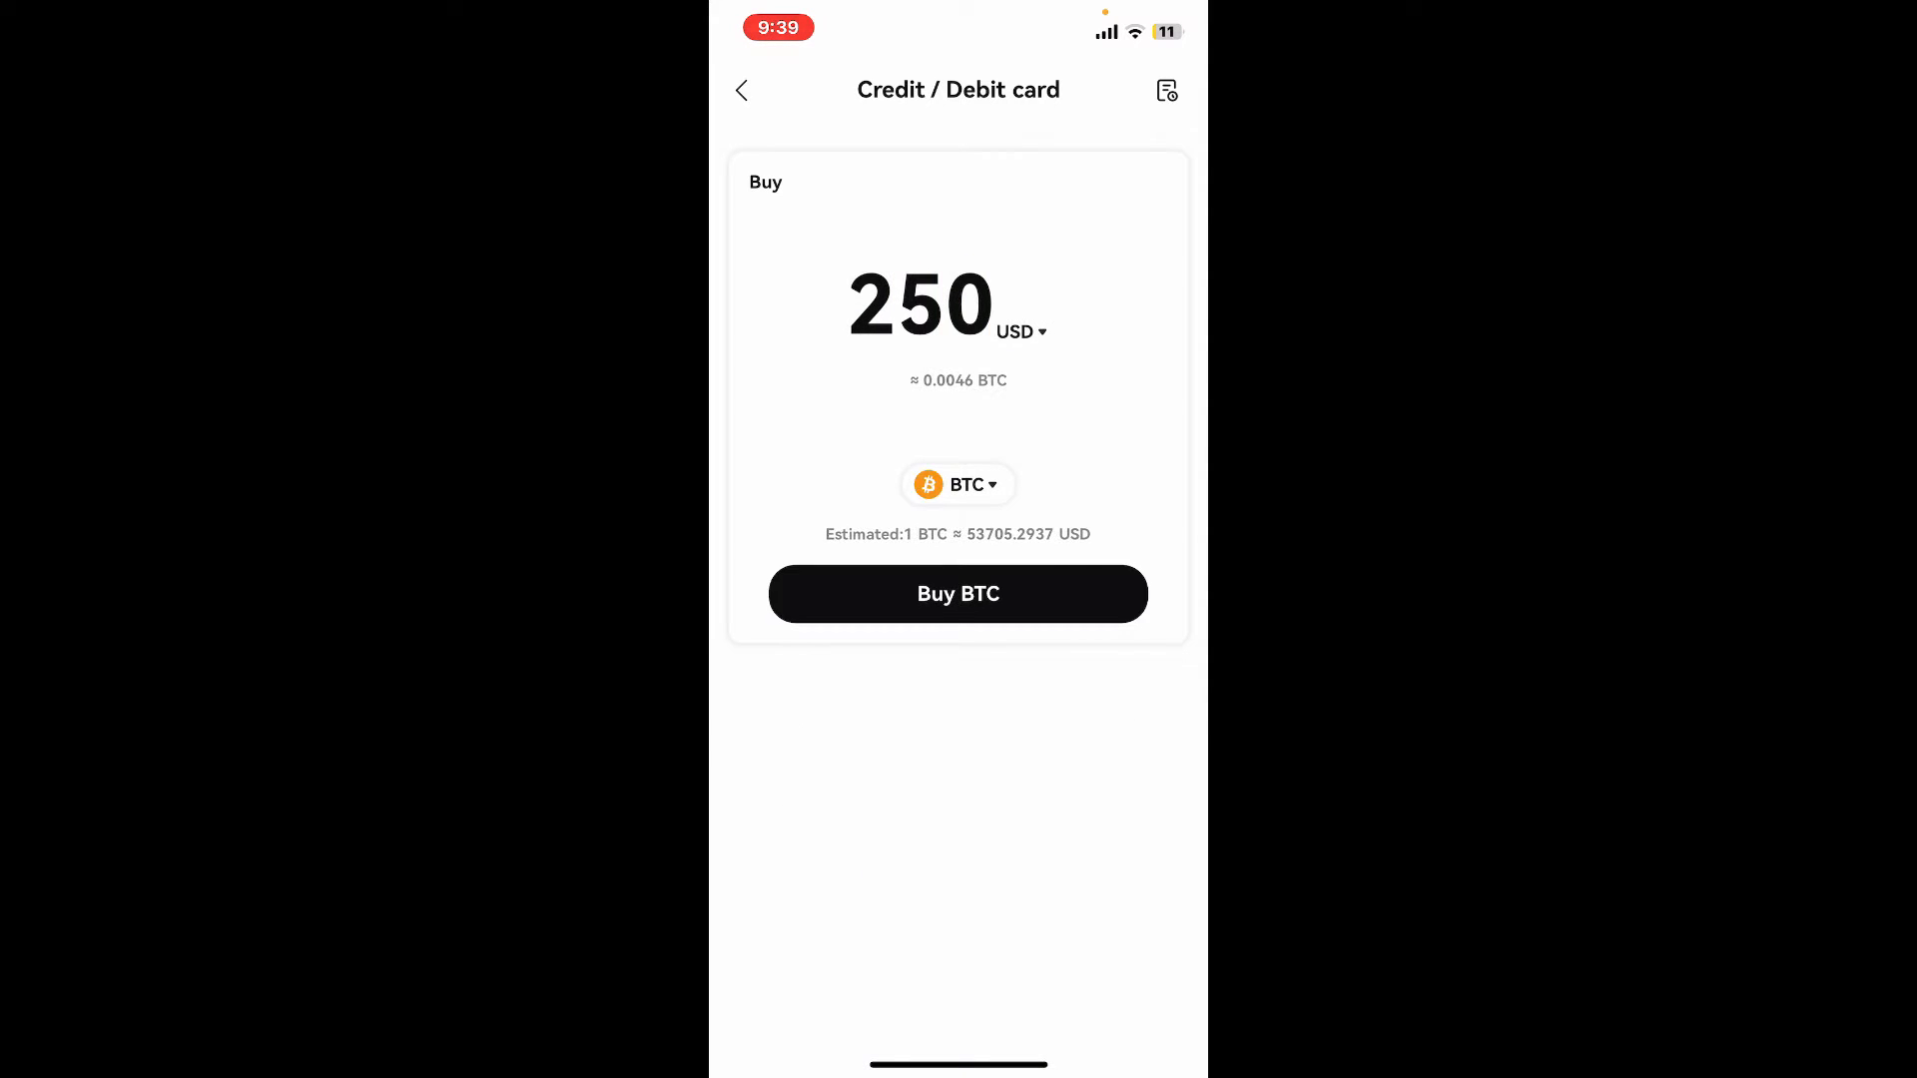
pyautogui.click(1015, 331)
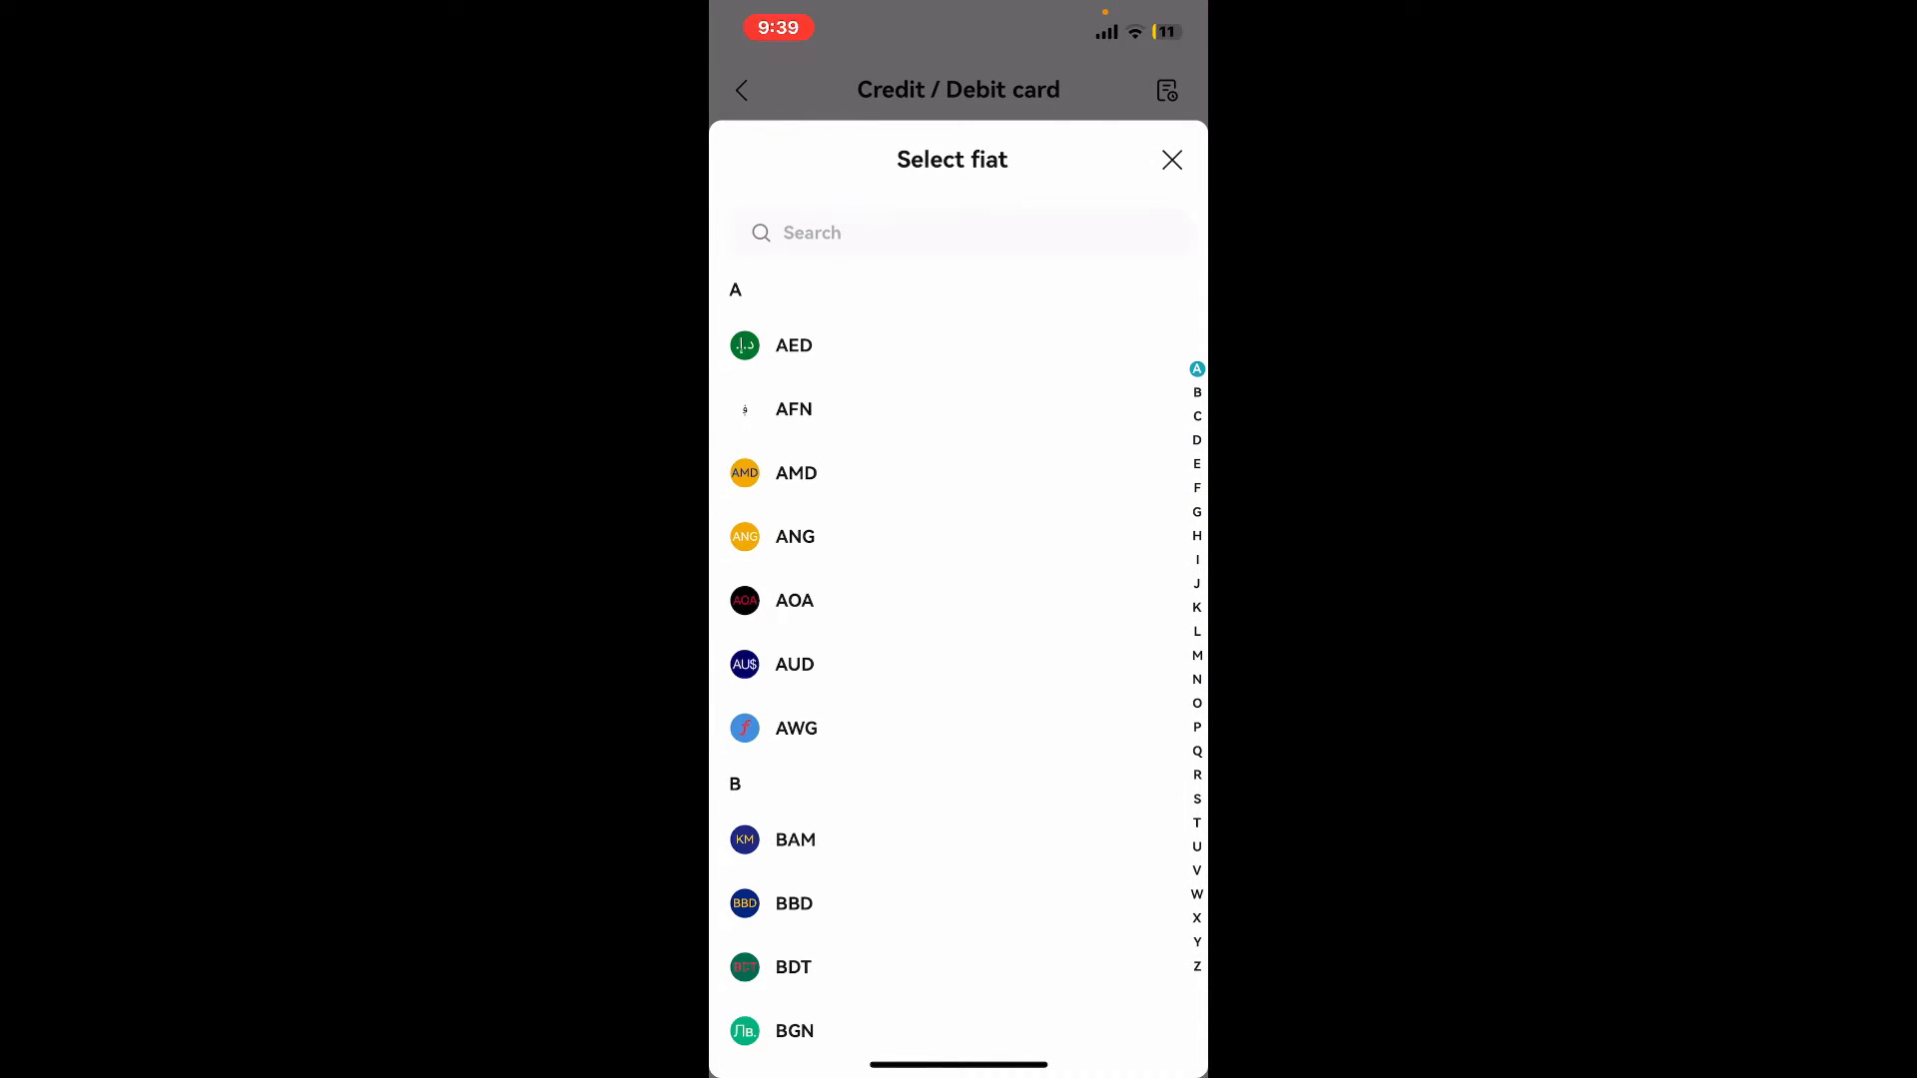
pyautogui.click(1170, 159)
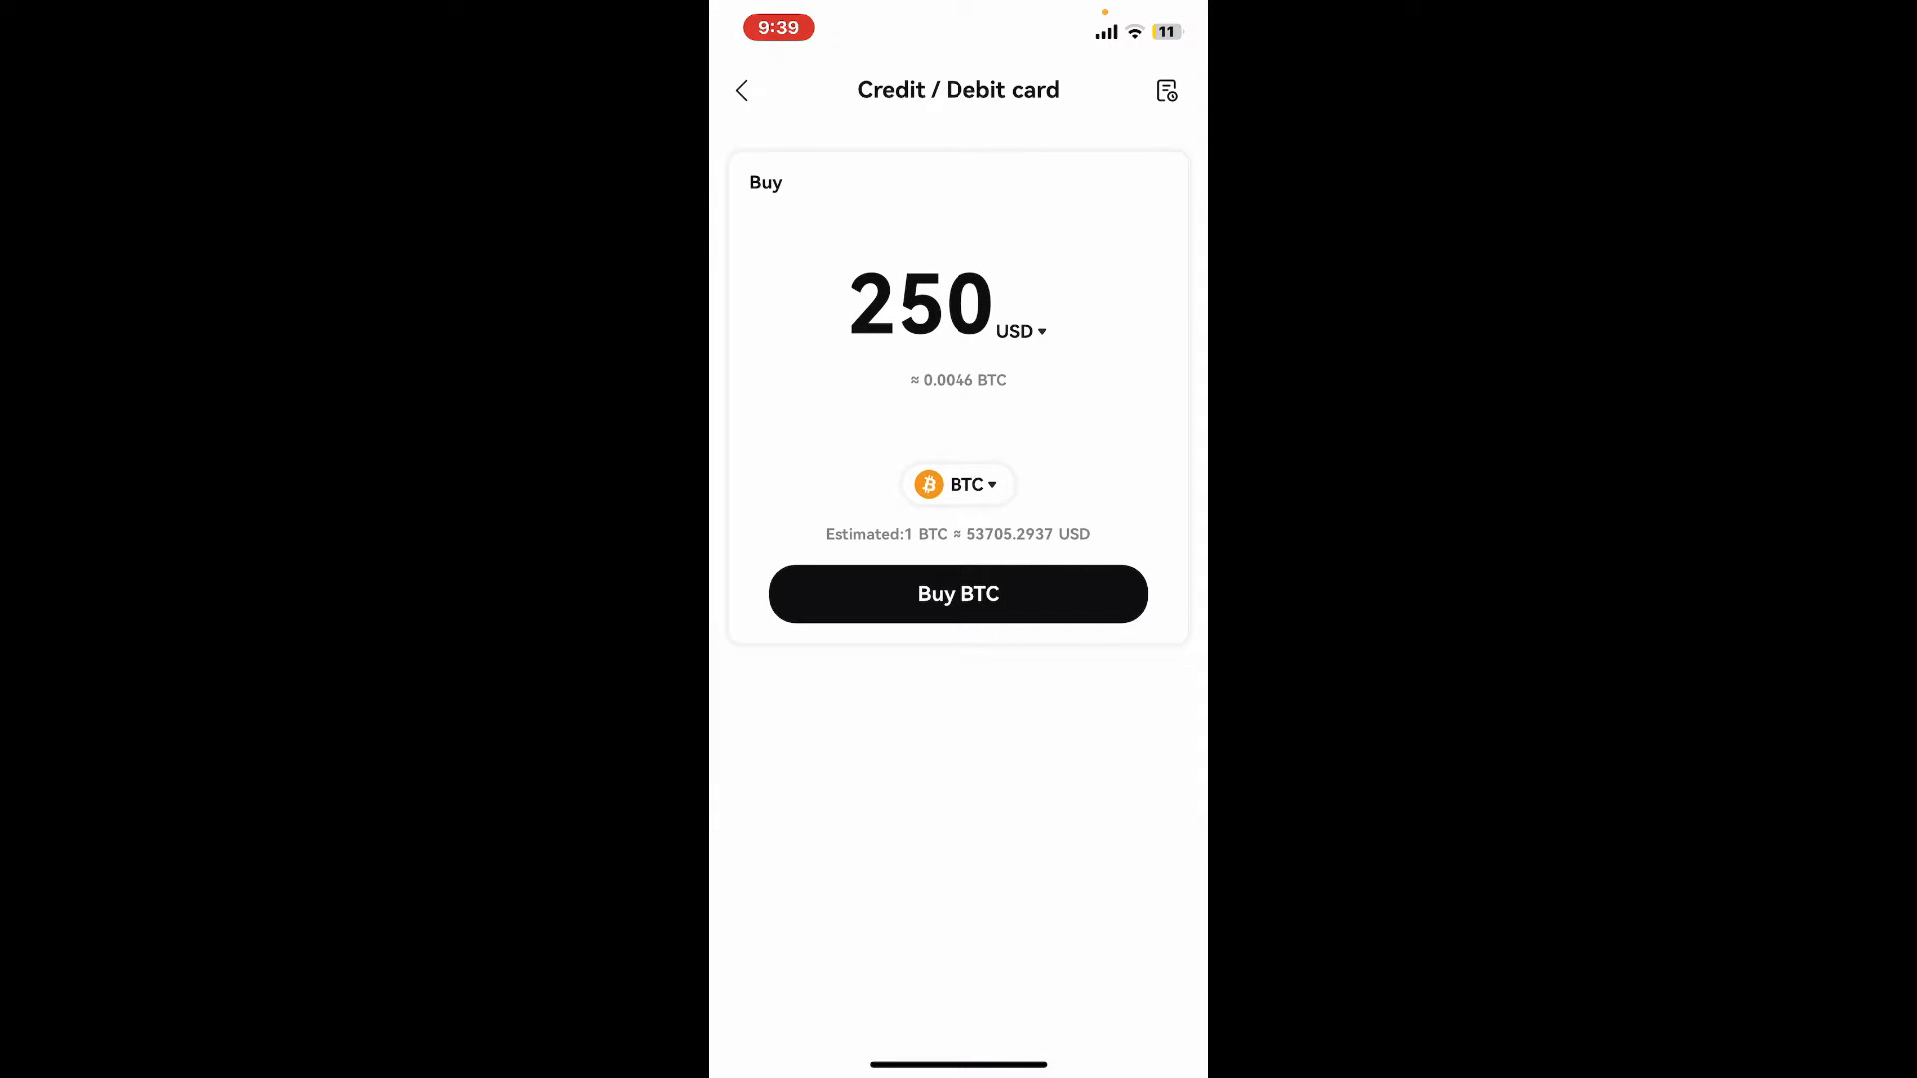
pyautogui.click(959, 594)
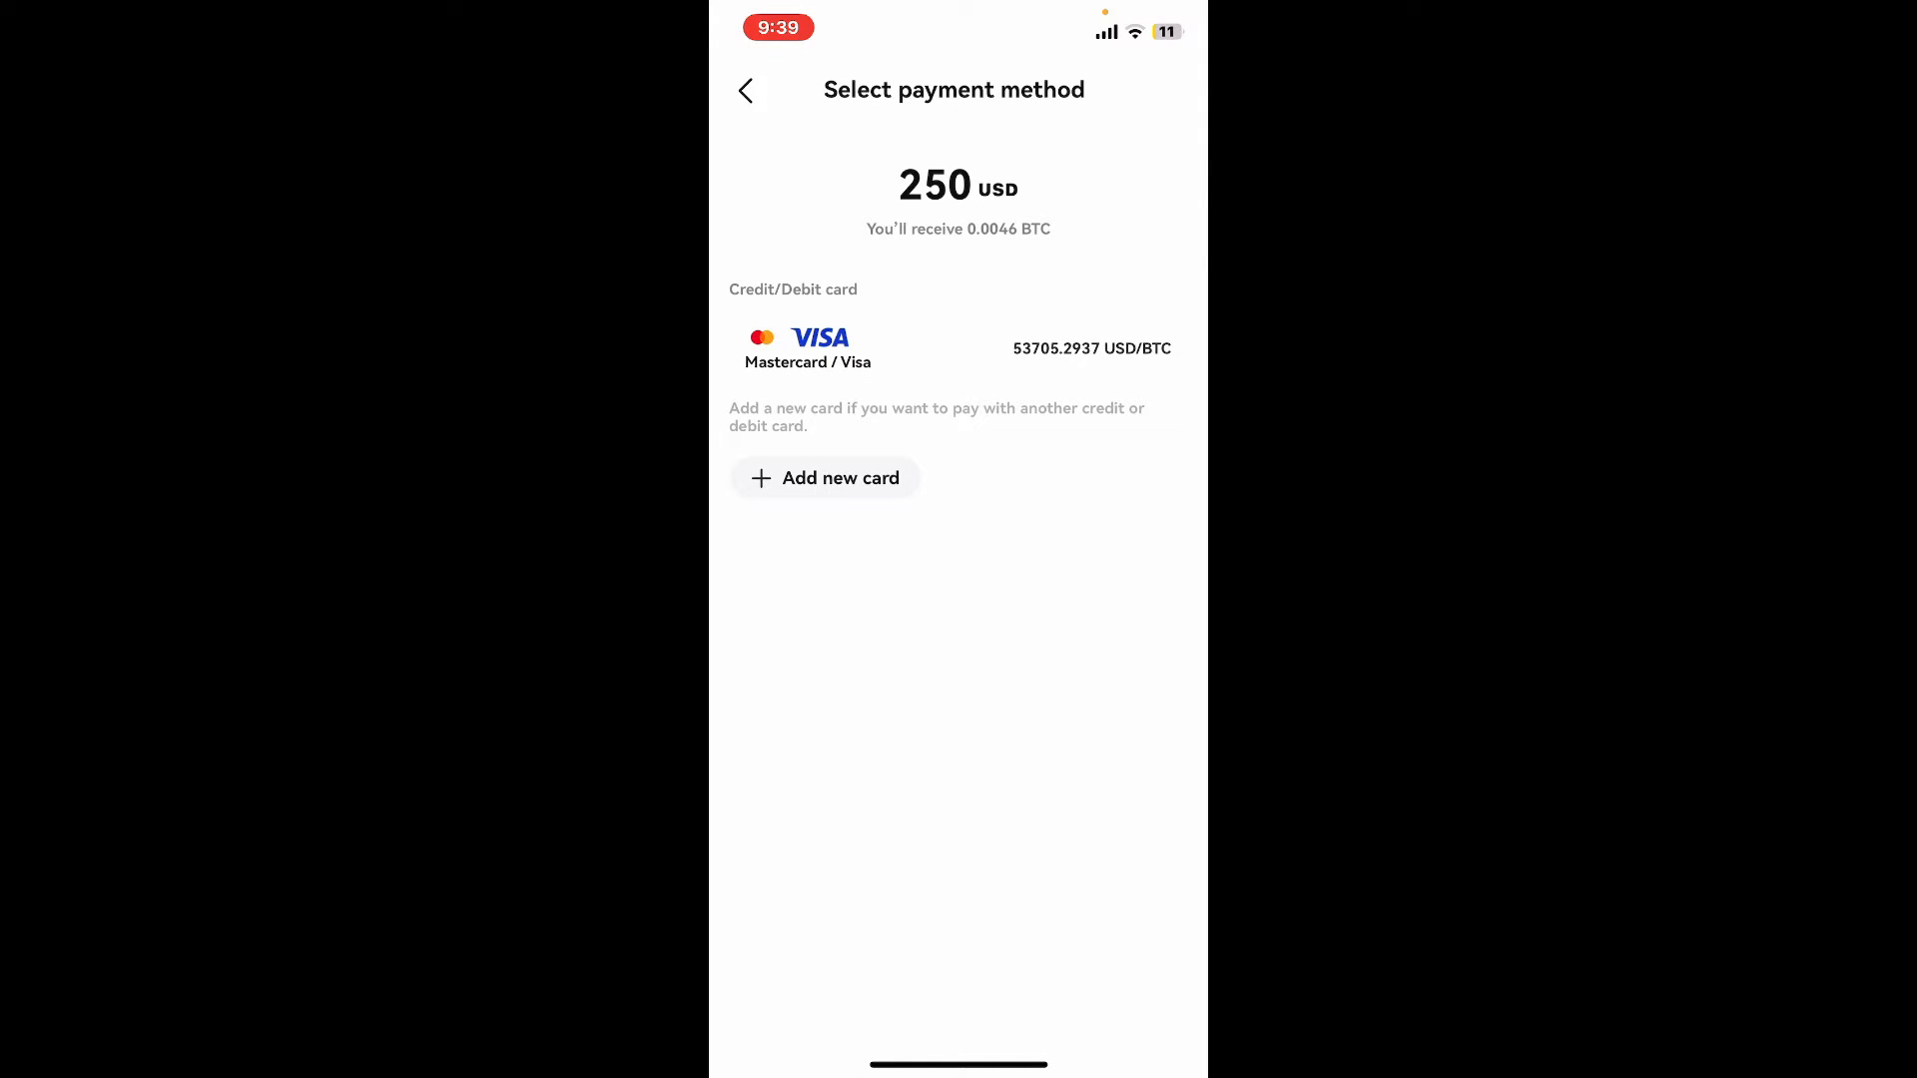
# - Choose Add new card to open the empty credit/debit card details form
pyautogui.click(826, 479)
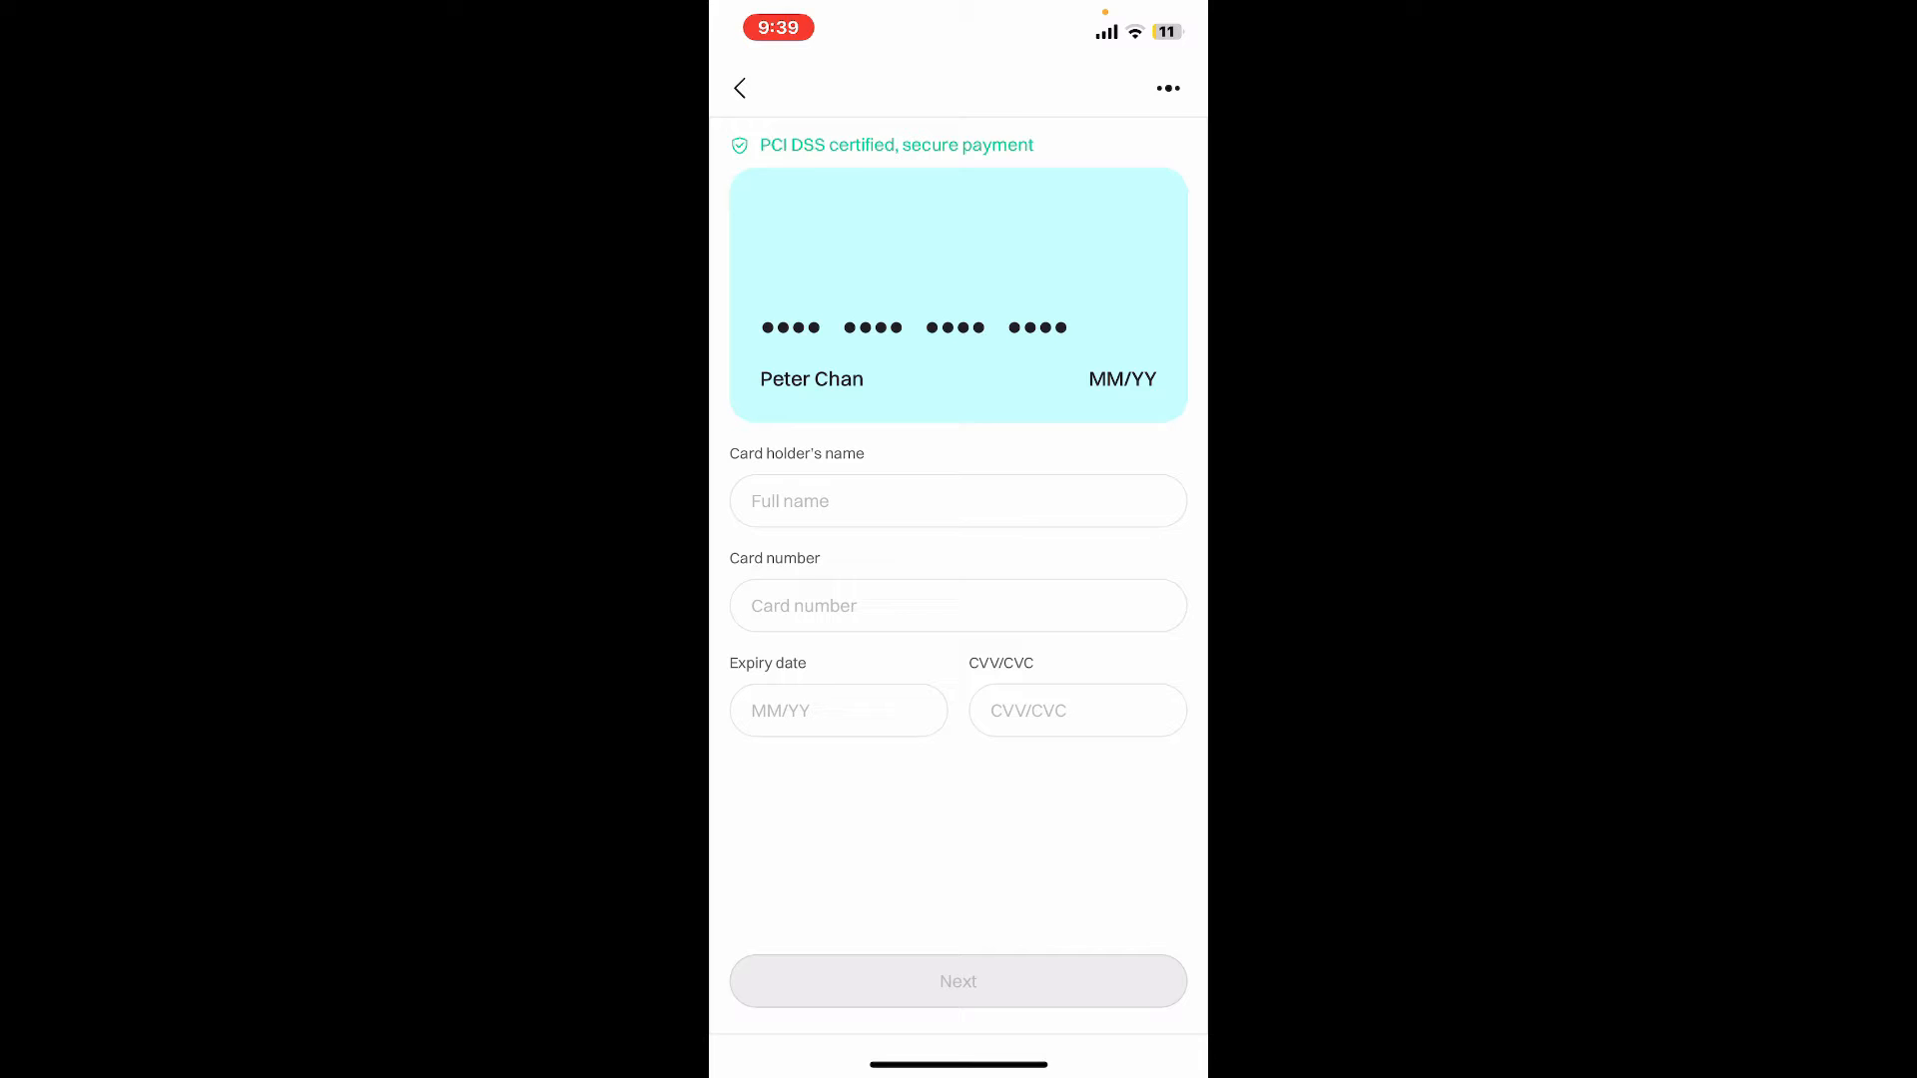